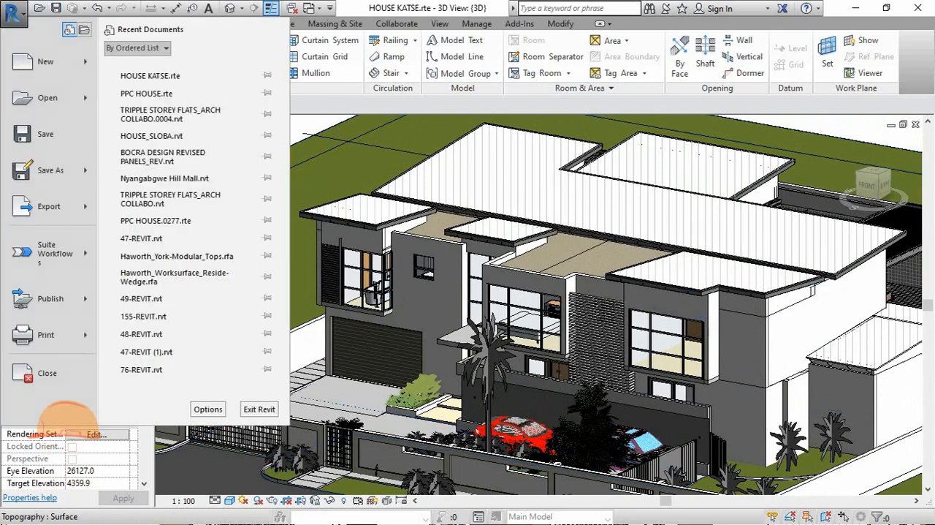
mouse_move(49, 252)
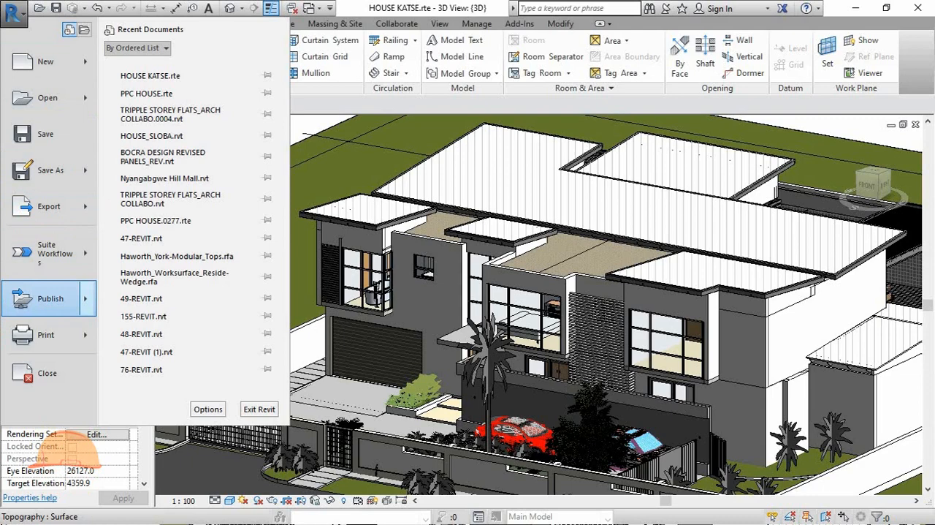
Step: Open Revit's IFC export for the HOUSE KATSE model from Publish > Export
left_click(51, 298)
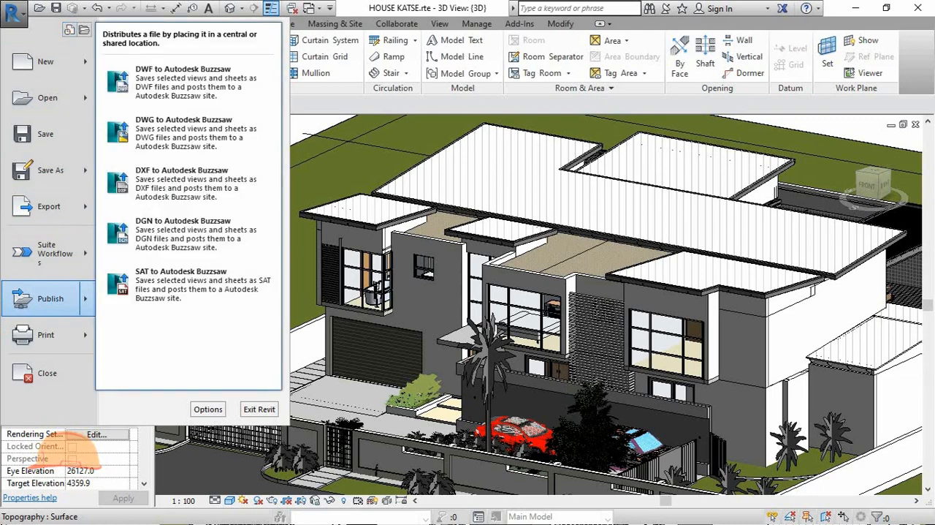
left_click(49, 206)
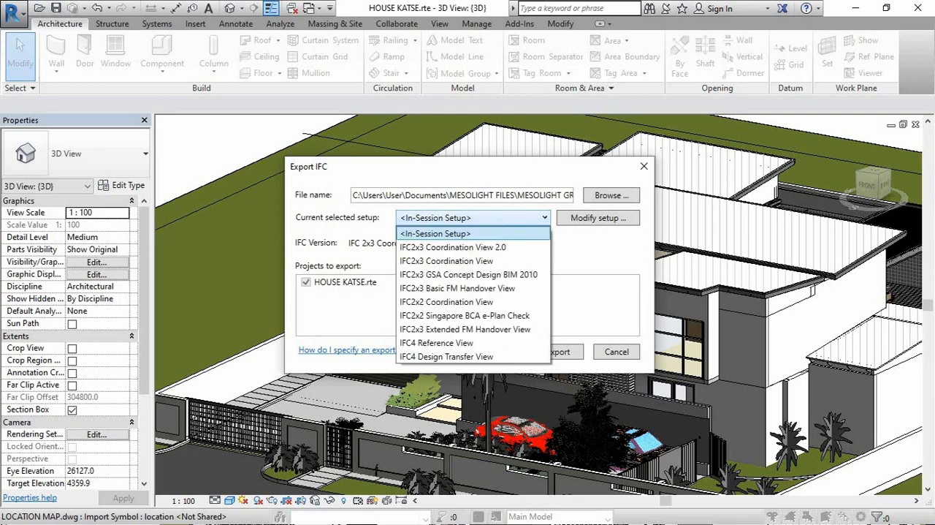
mouse_move(446, 261)
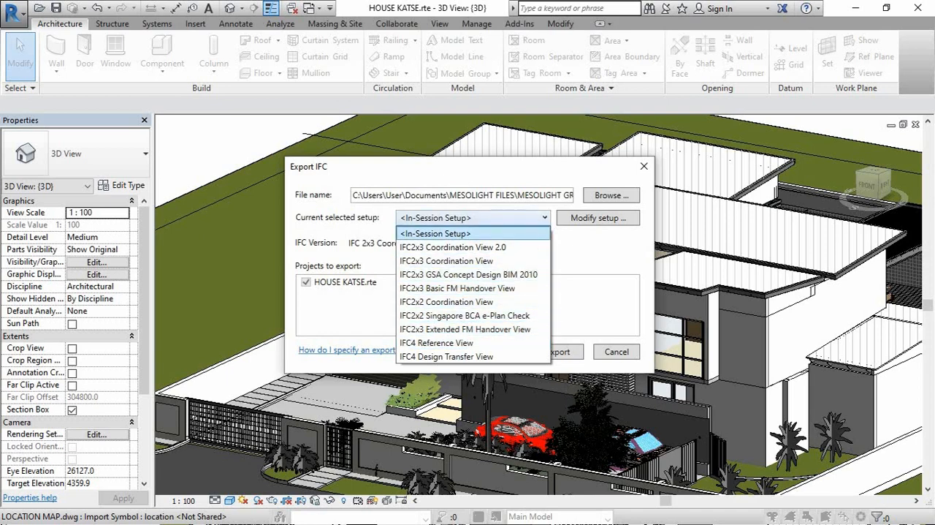
Step: Pick the IFC export setup from the Current selected setup dropdown
left_click(453, 246)
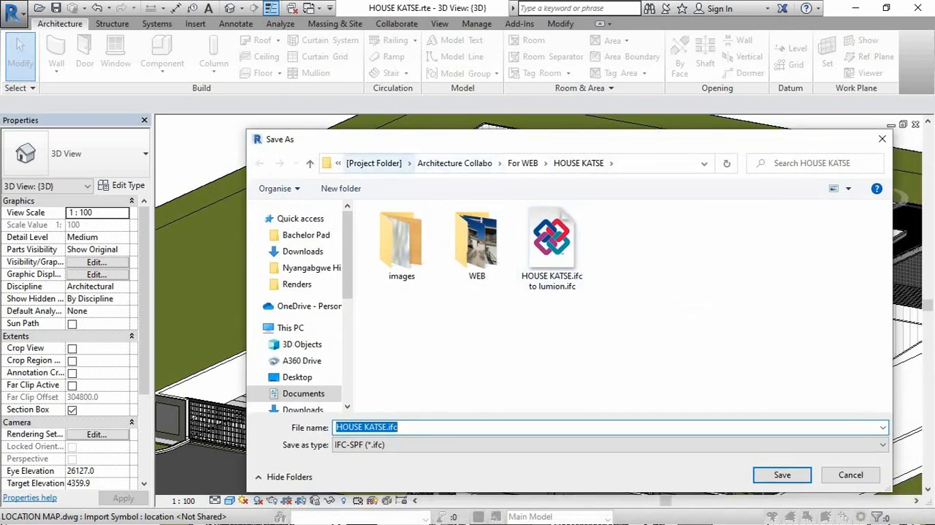
Step: Start moving the HOUSE KATSE.ifc save location to a different folder
left_click(476, 241)
type("IFC Workflows")
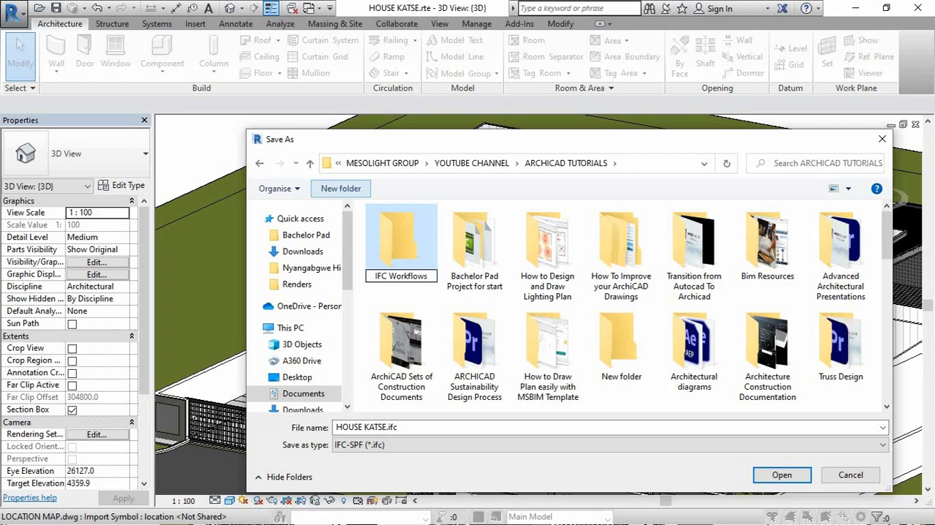
double_click(401, 241)
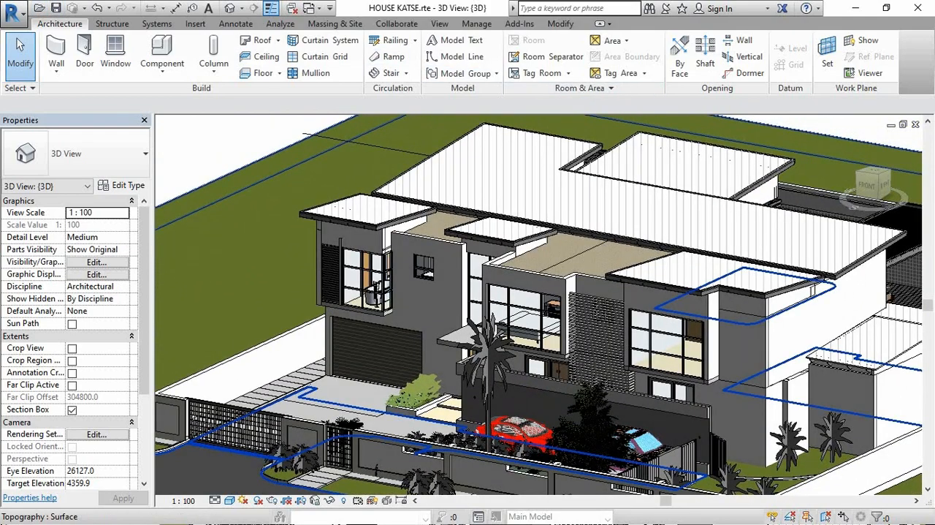
Step: Show Revit's available export formats, including IFC, in the application menu
left_click(14, 8)
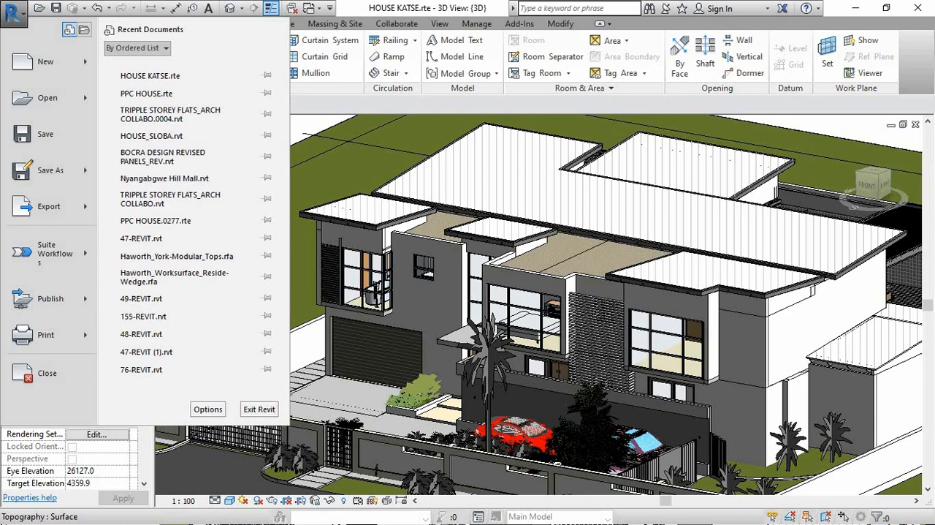
mouse_move(49, 298)
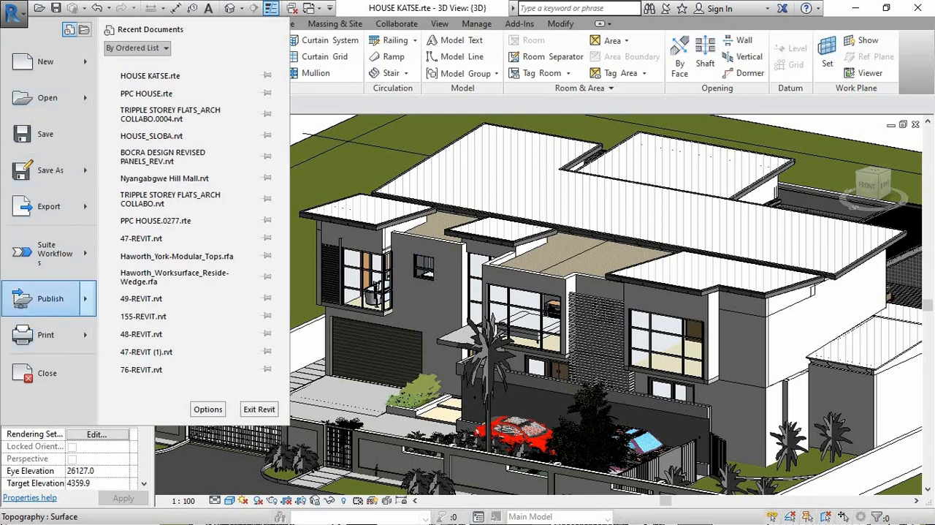
left_click(50, 298)
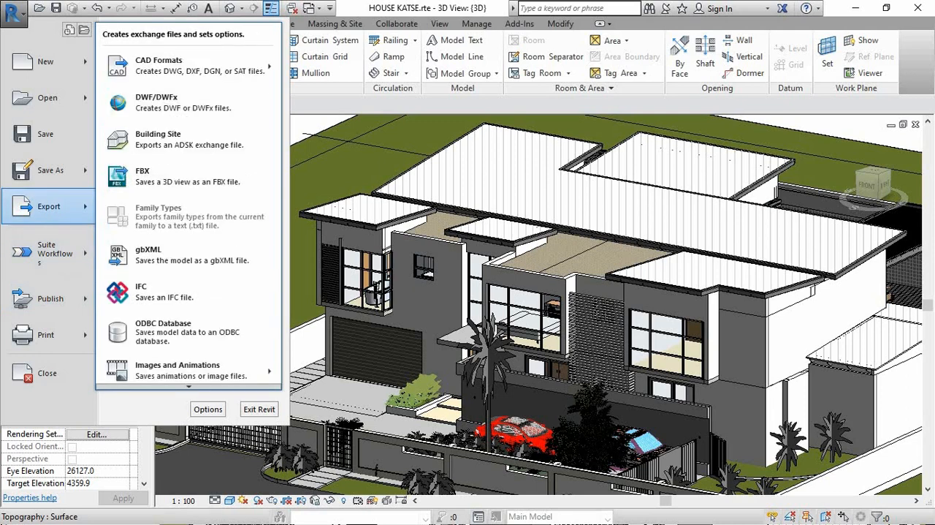
mouse_move(188, 291)
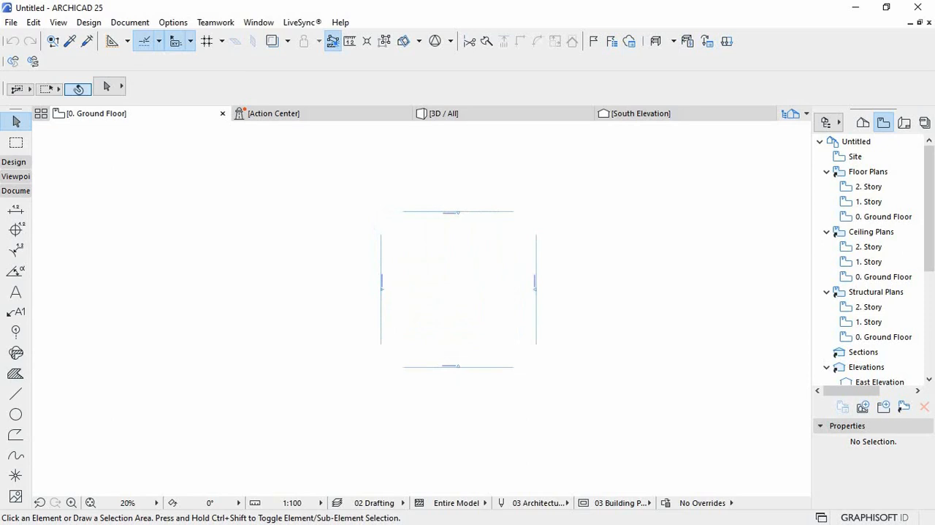
Step: Merge HOUSE KATSE.ifc into the empty ARCHICAD project through File > Interoperability
left_click(10, 22)
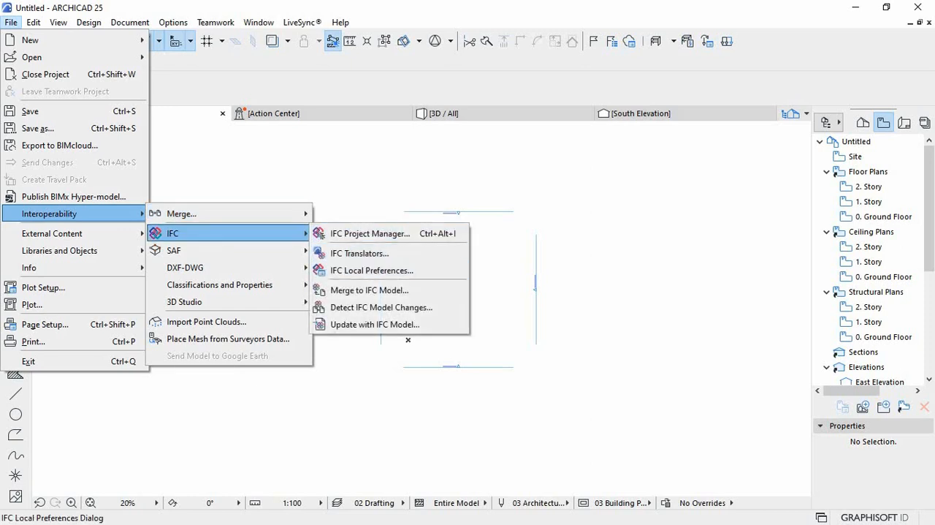
left_click(369, 290)
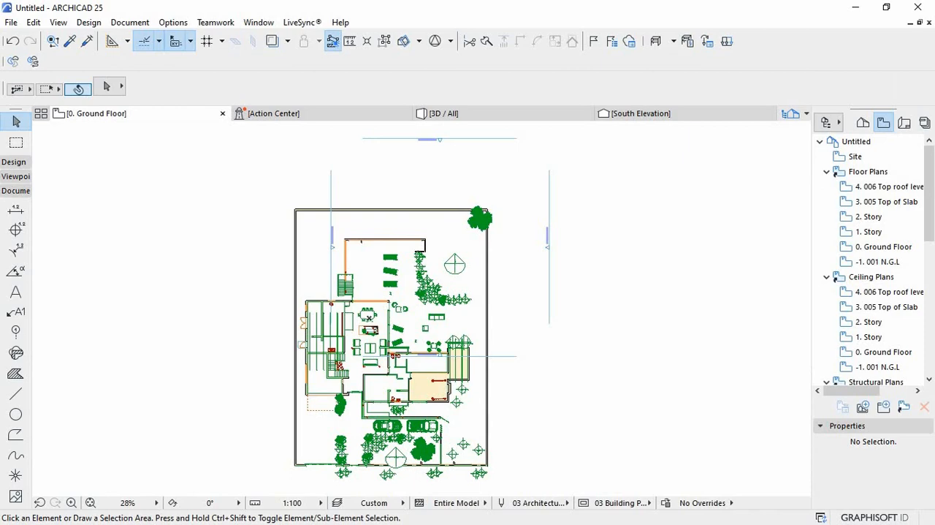
Step: Open ICS-01 All Components Schedule listing materials with gross and net volumes
left_click(431, 114)
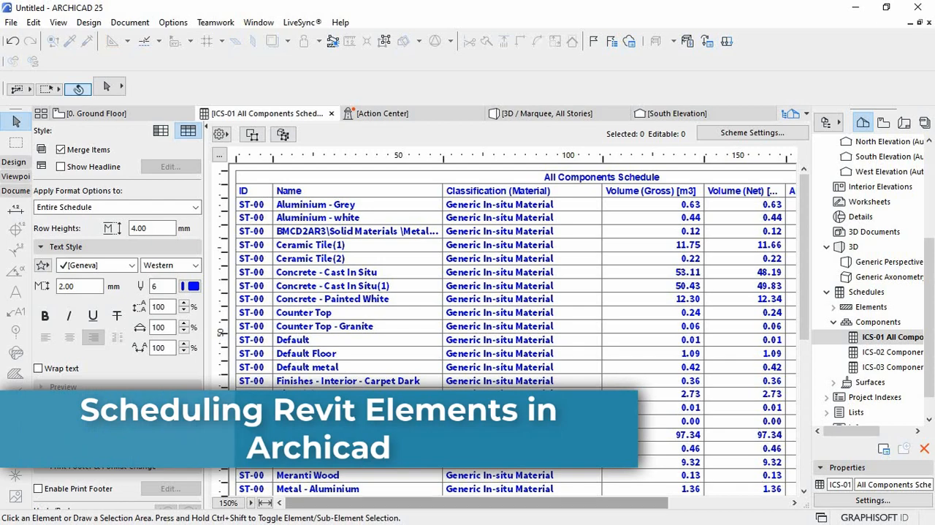
Step: Review ICS-02 Components by Element with its headline shown, then open IES-03 Door Schedule
scroll("right", 3)
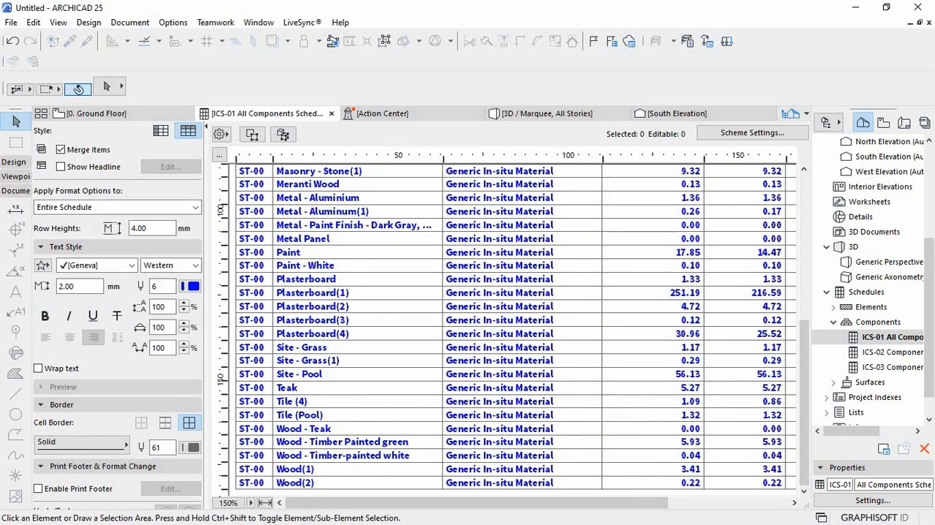
left_click(891, 352)
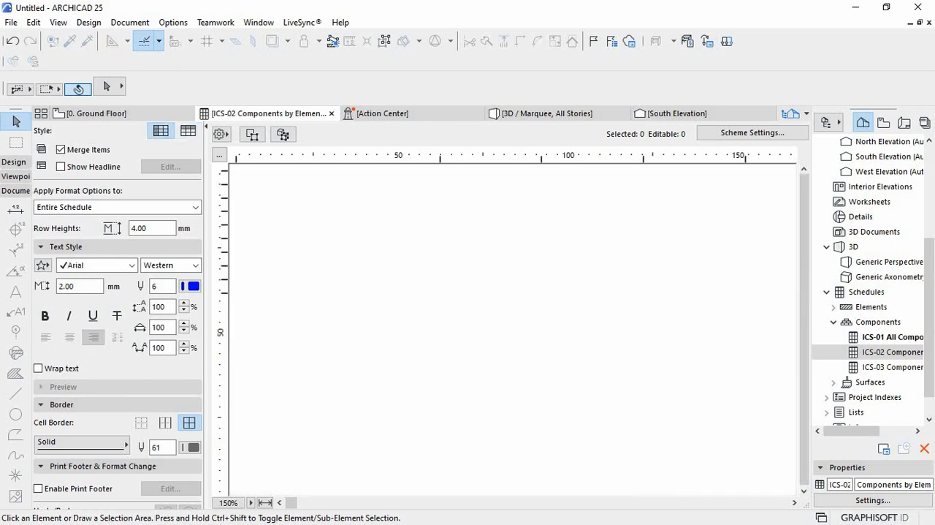
left_click(60, 166)
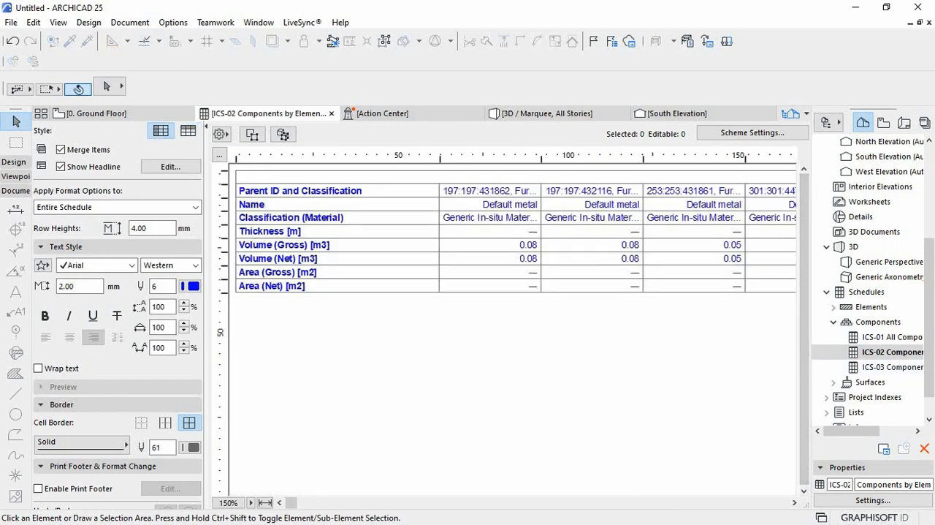
left_click(870, 306)
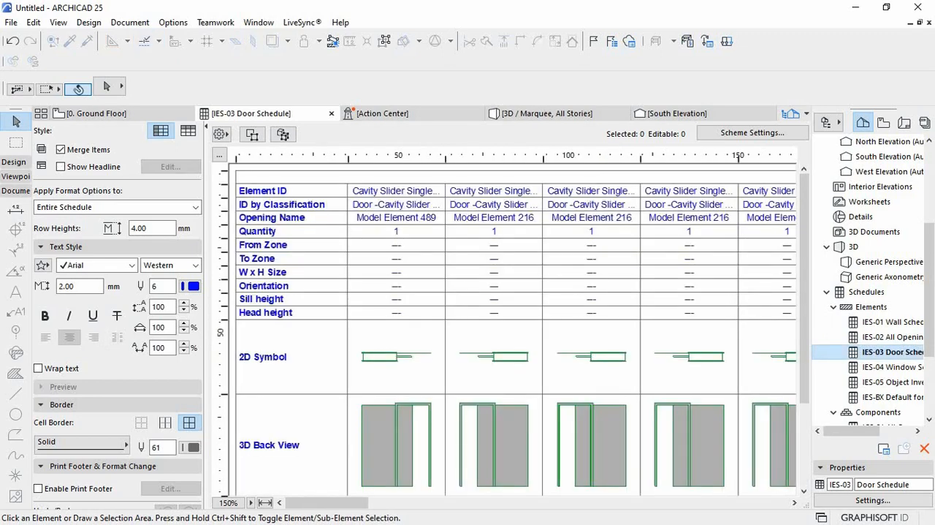
Step: Scroll through the Door Schedule, then open IES-04 Window Schedule
scroll("down", 3)
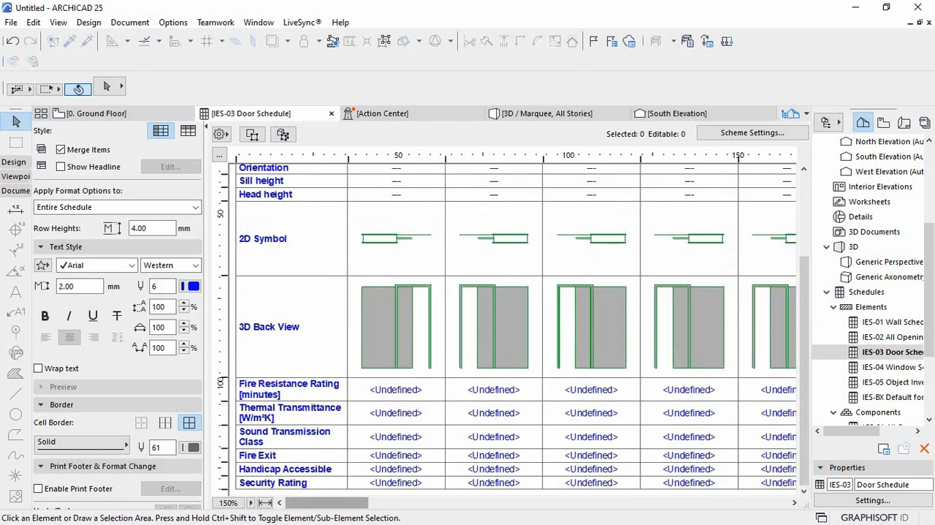
scroll("right", 3)
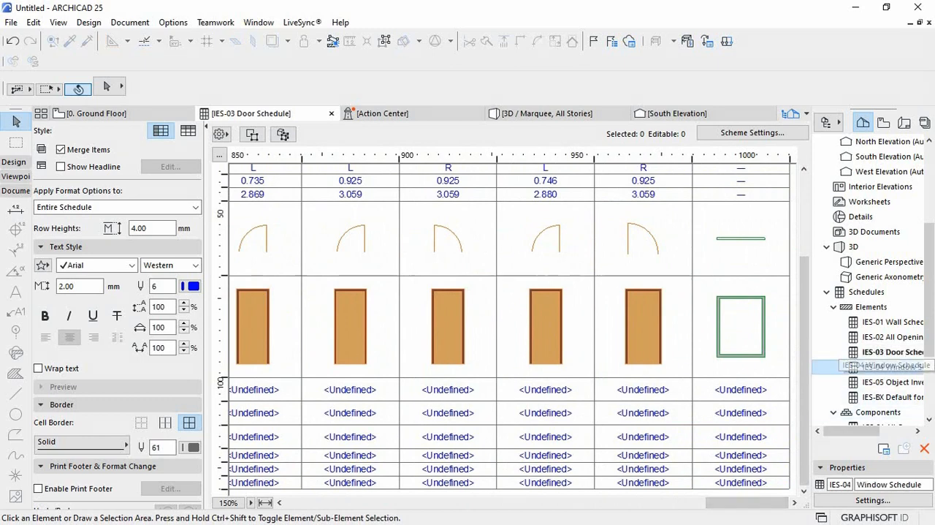
left_click(892, 366)
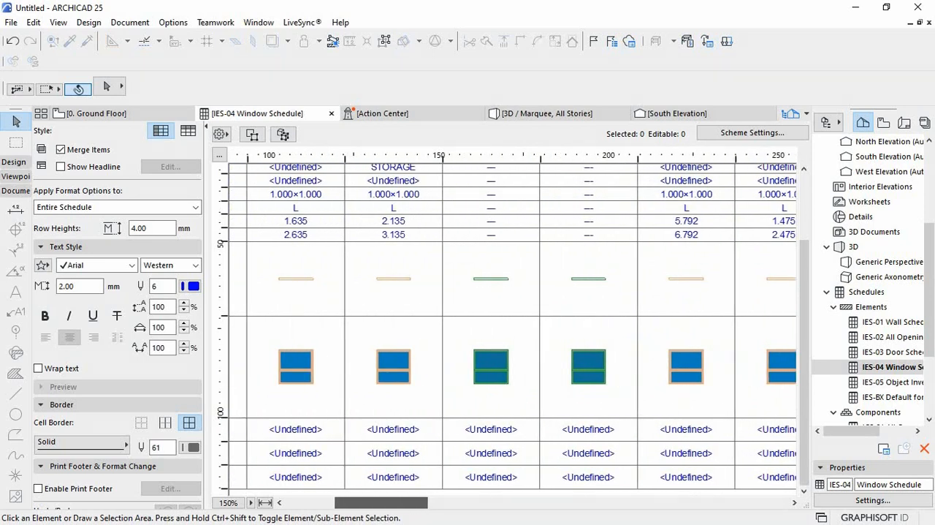
scroll("left", 3)
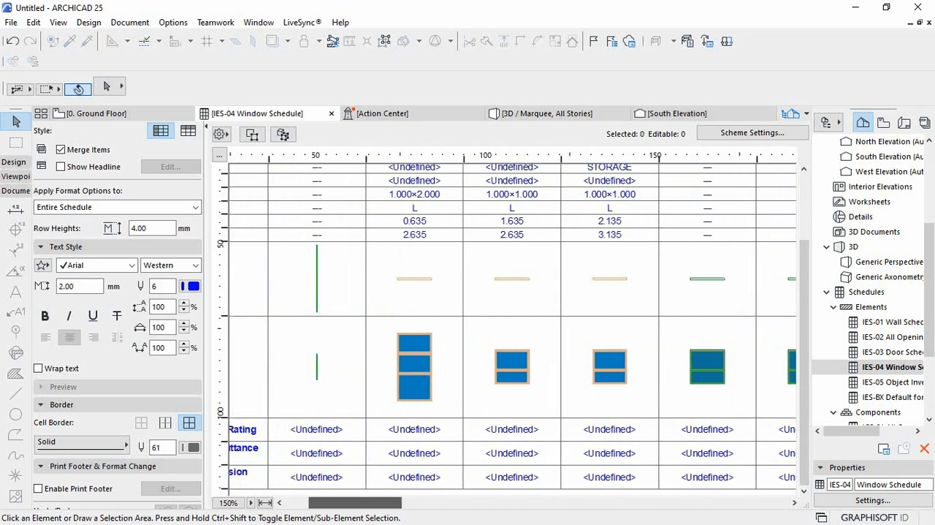
scroll("right", 3)
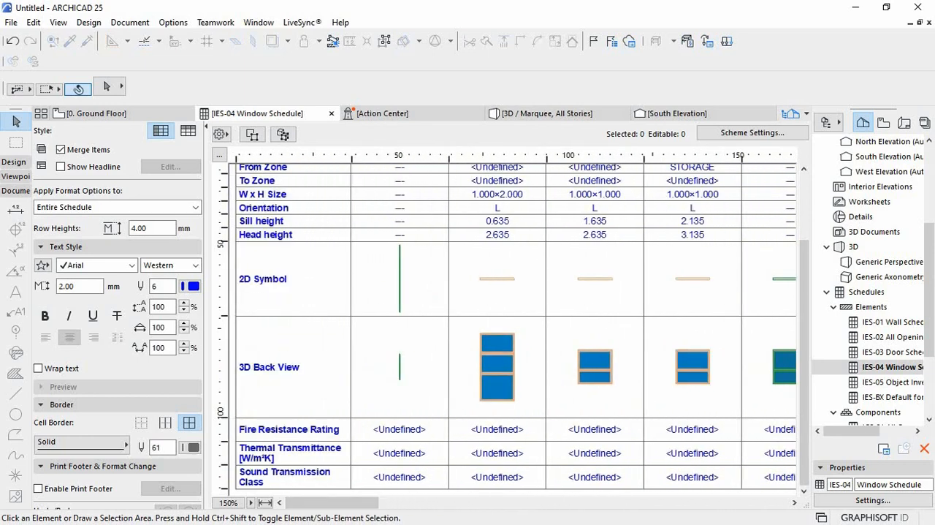
left_click(95, 113)
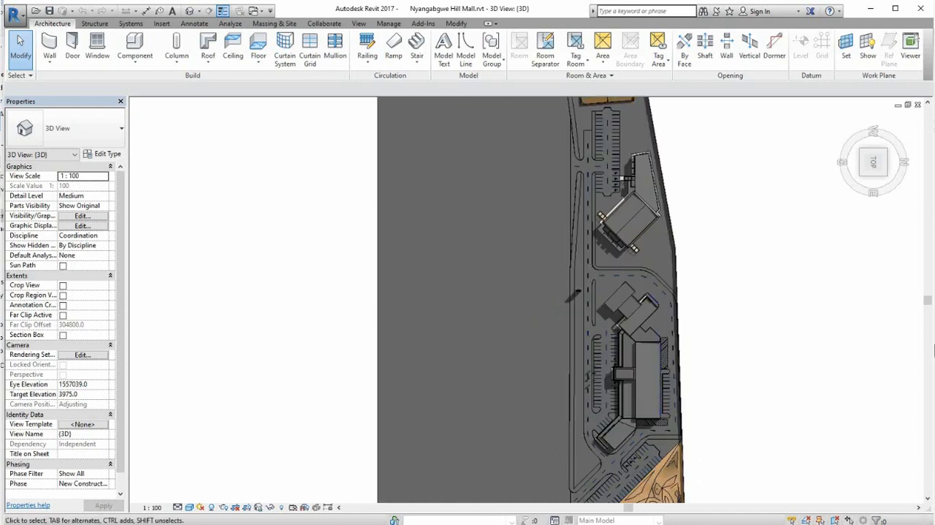
Step: Show the Nyangabgwe Hill Mall model in Revit 2017's {3D} view
left_click(628, 219)
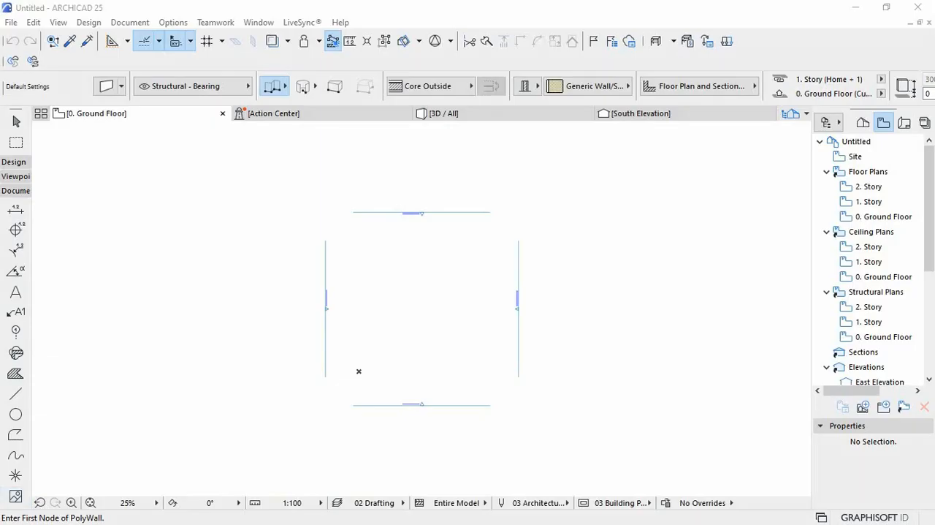
Step: Choose Nyangabgwe Hill Mall.ifc, filtering by IFC type, and merge it into the project
left_click(11, 22)
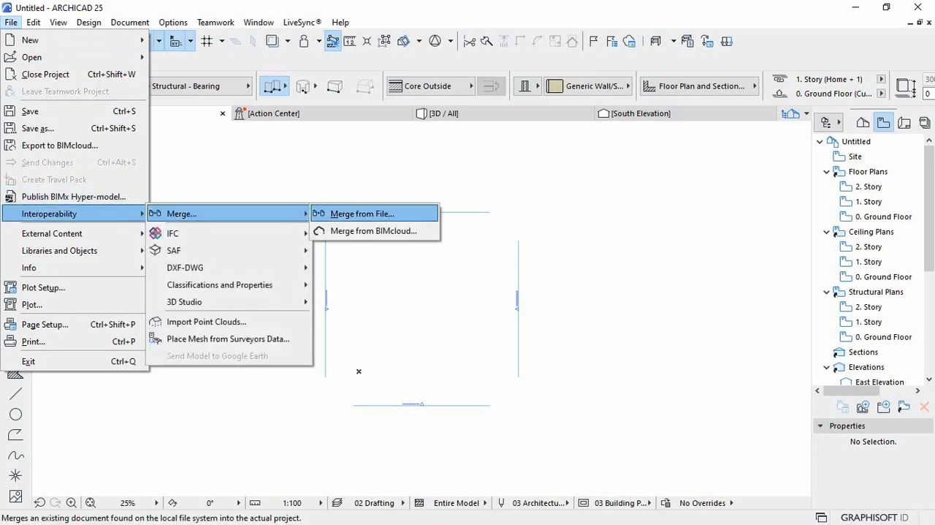
left_click(362, 214)
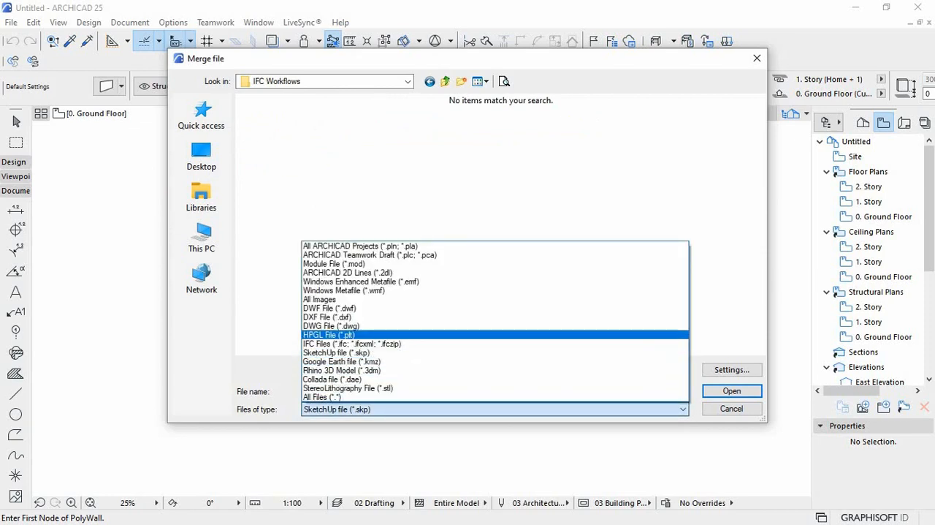
left_click(352, 344)
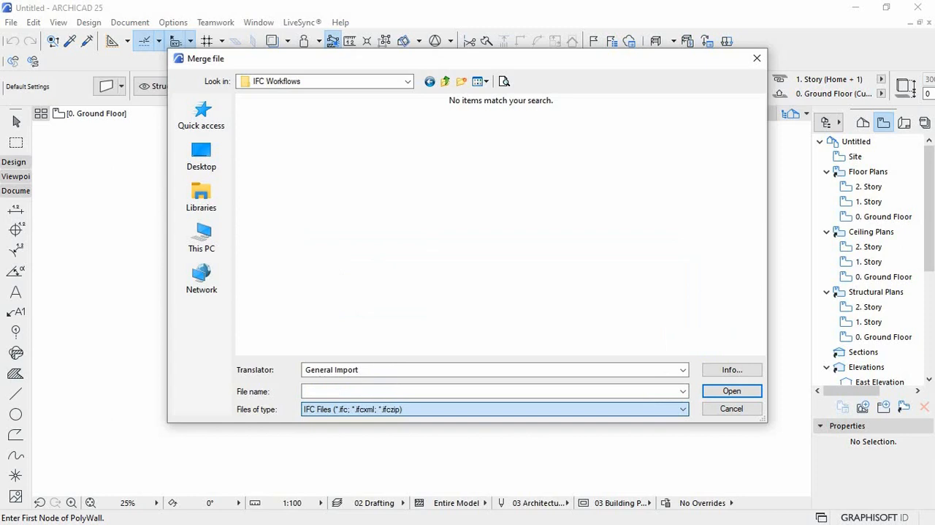
left_click(418, 132)
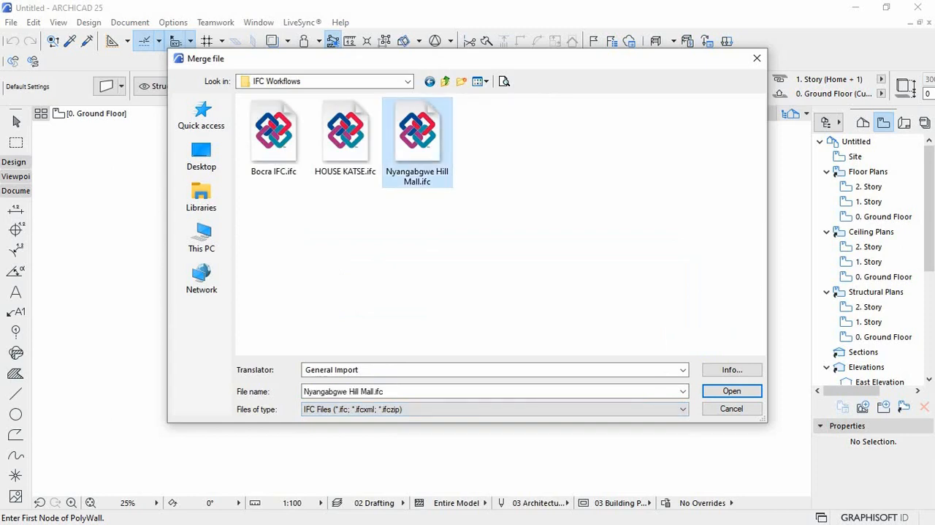
left_click(732, 391)
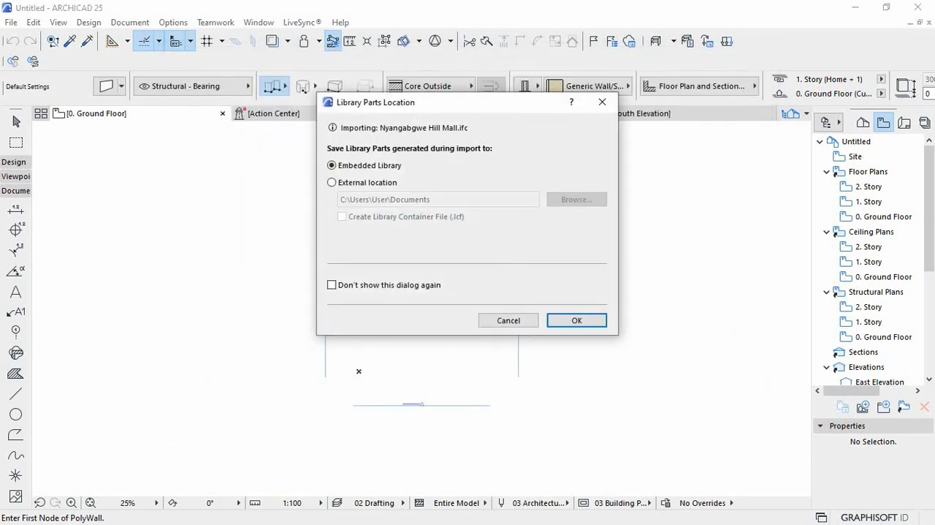
Step: Keep the imported library parts in the Embedded Library and confirm the merge
left_click(577, 320)
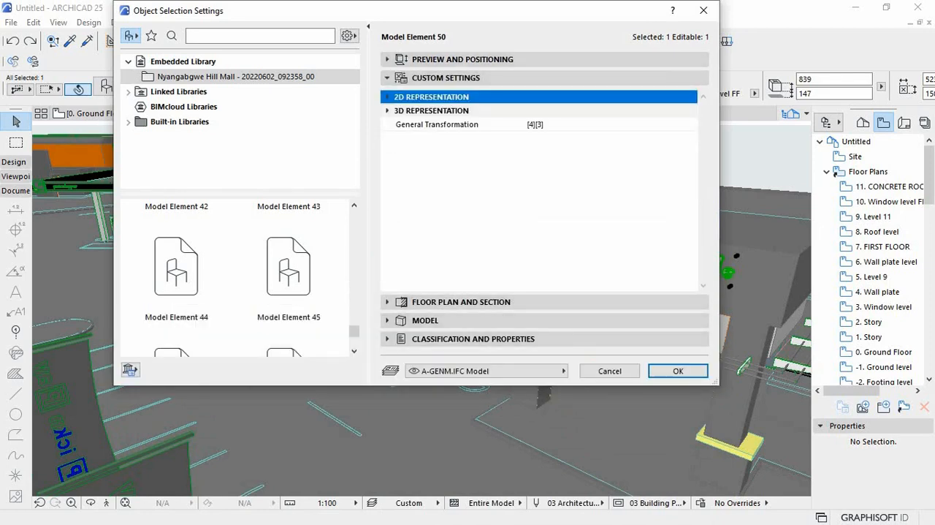
Step: Dismiss the imported model element's Object Selection Settings
left_click(677, 371)
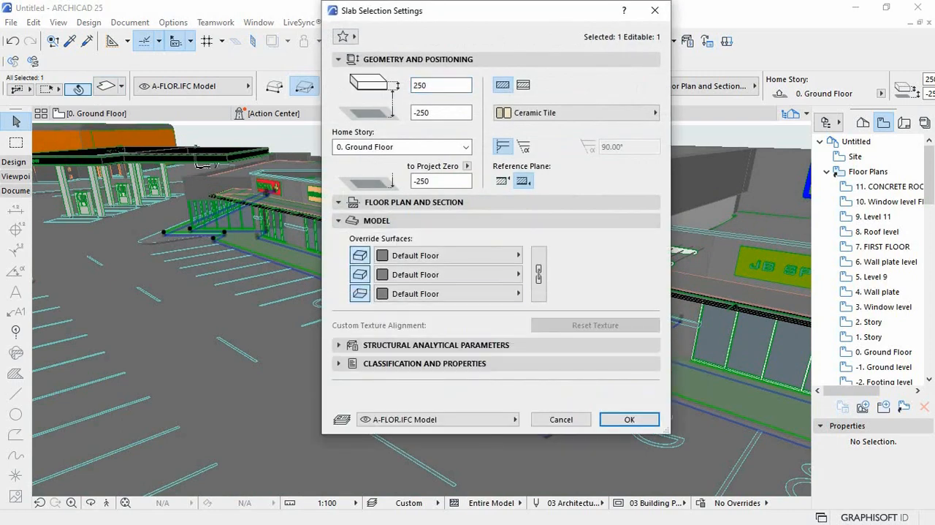
Step: Override all slab surfaces with Pavement - Asphalt Light and confirm
left_click(446, 255)
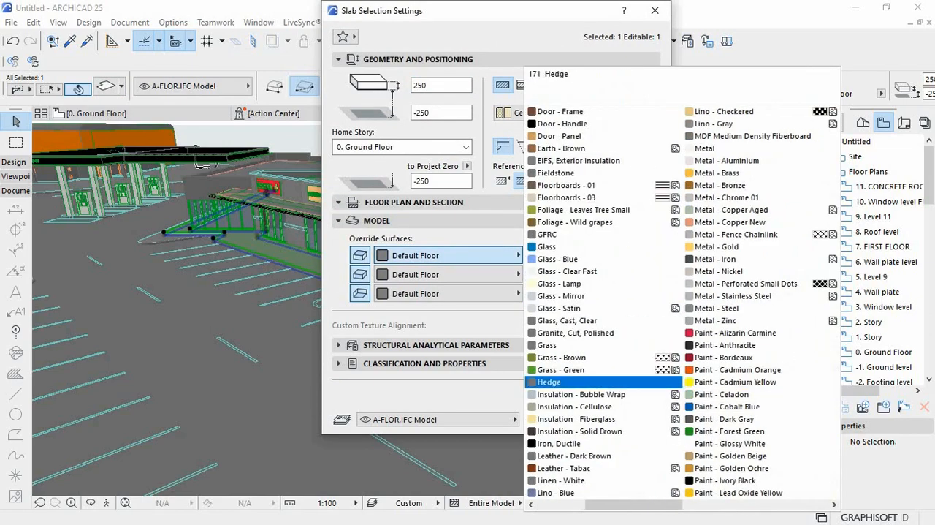
left_click(725, 419)
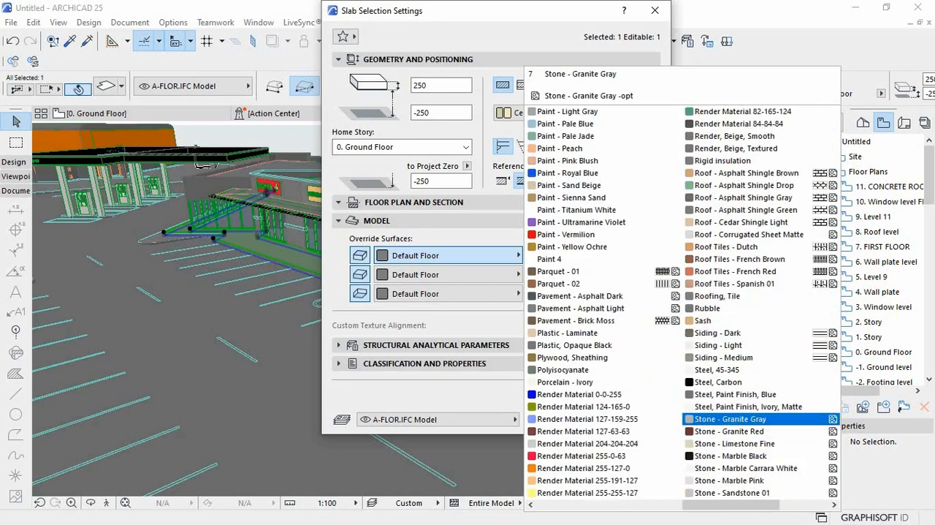
left_click(569, 332)
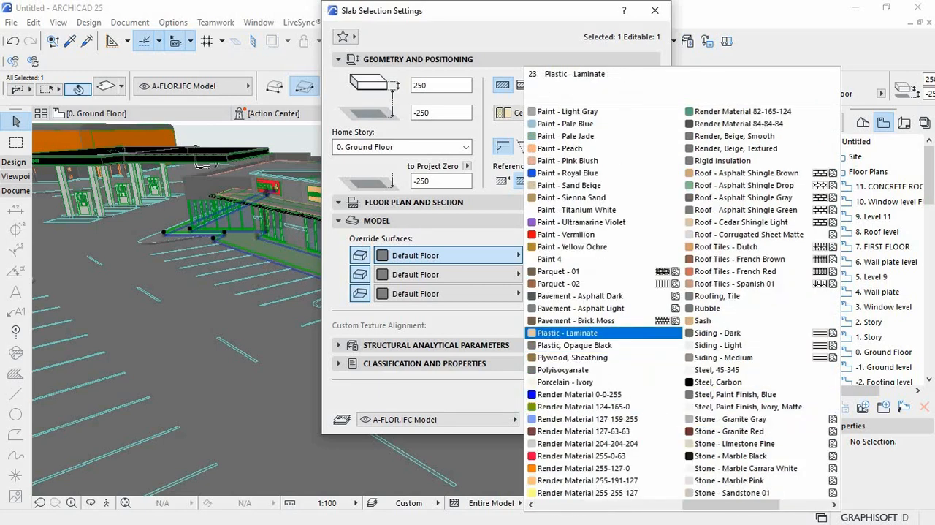
left_click(579, 295)
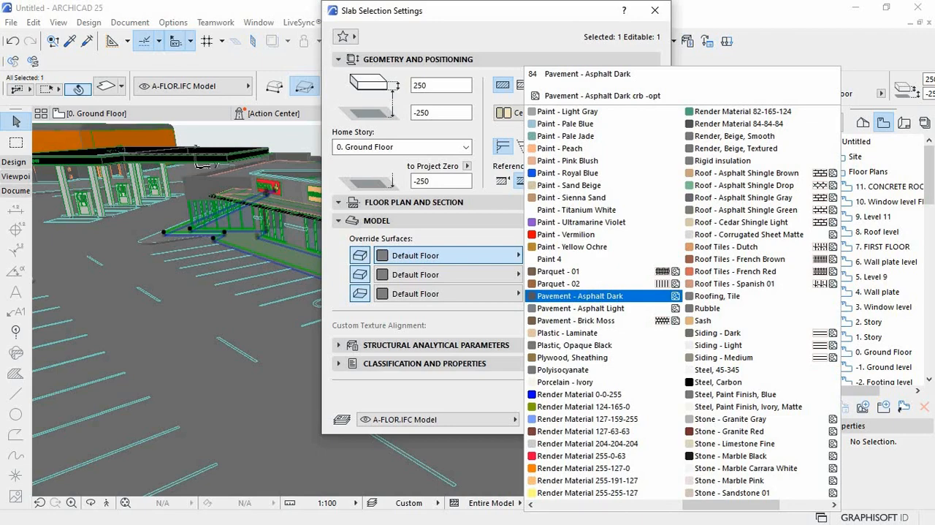
left_click(580, 308)
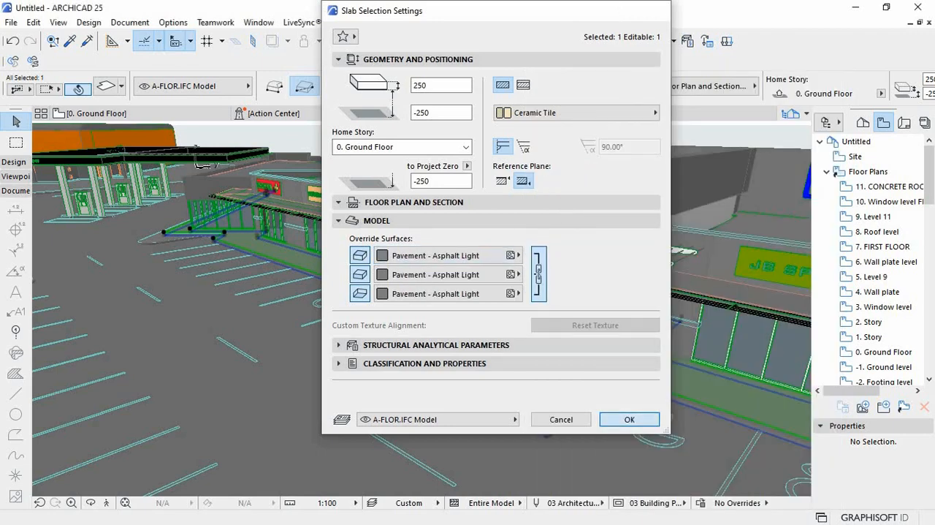
left_click(630, 418)
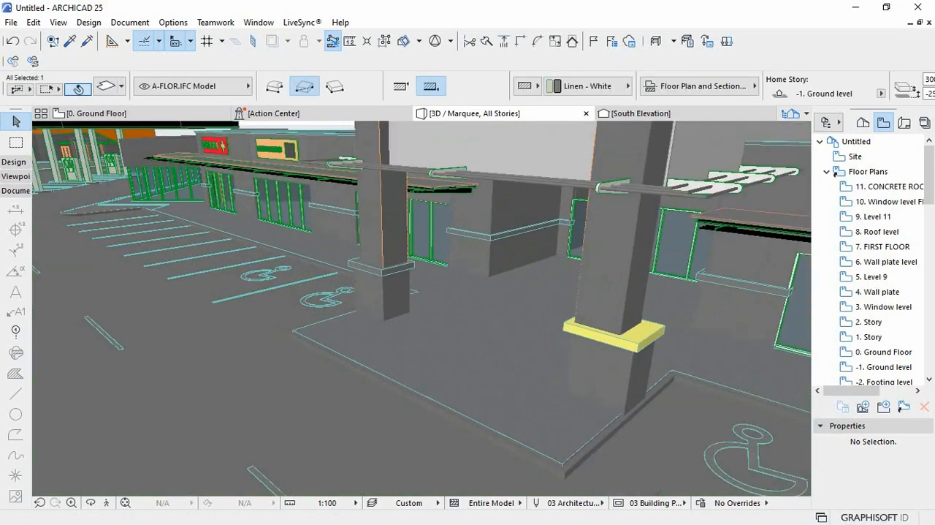
Step: Give the ground-level slab Pavement - Asphalt Dark surfaces, then select a mall wall
double_click(614, 333)
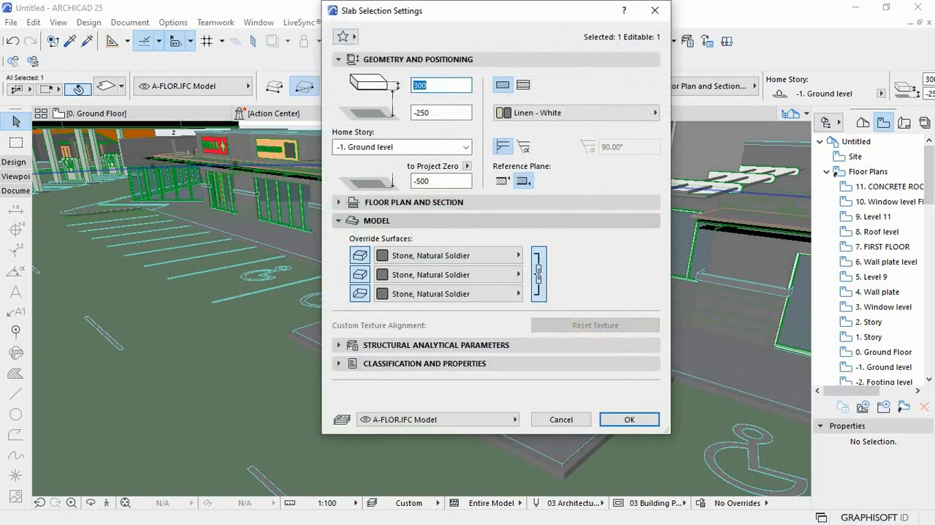
left_click(447, 255)
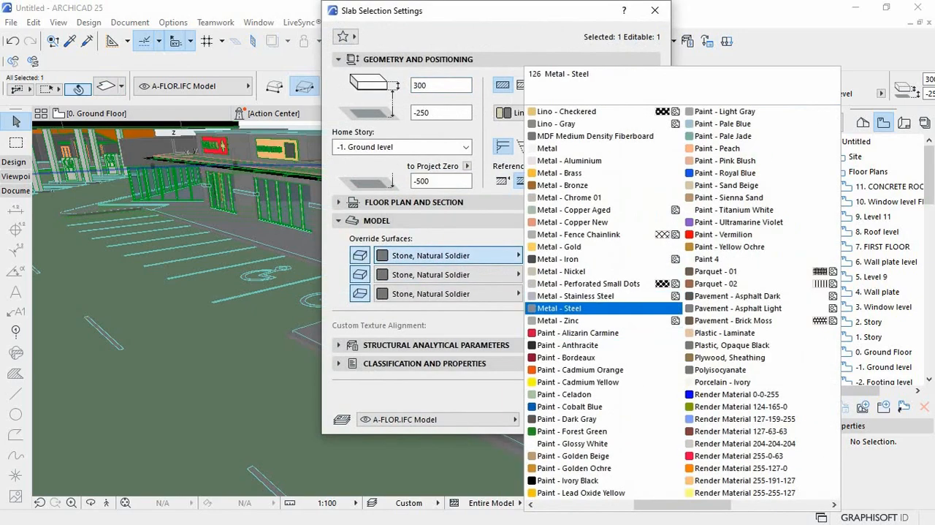
left_click(737, 308)
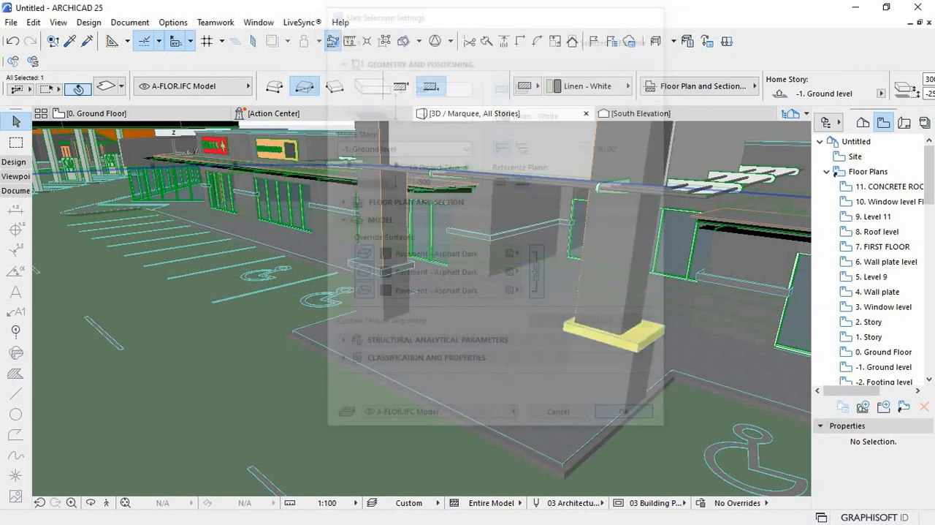
left_click(623, 411)
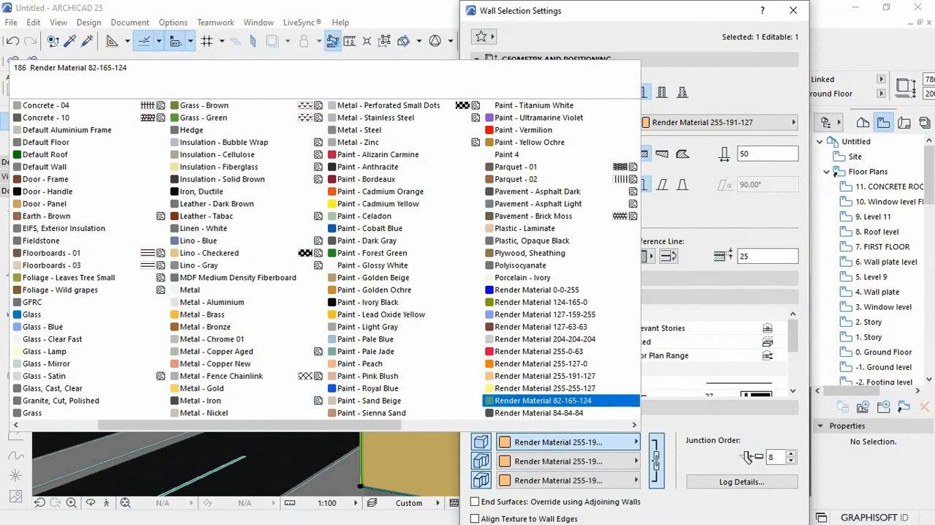
Step: Override the wall surfaces with Render Material 204-204-204 and confirm
left_click(542, 400)
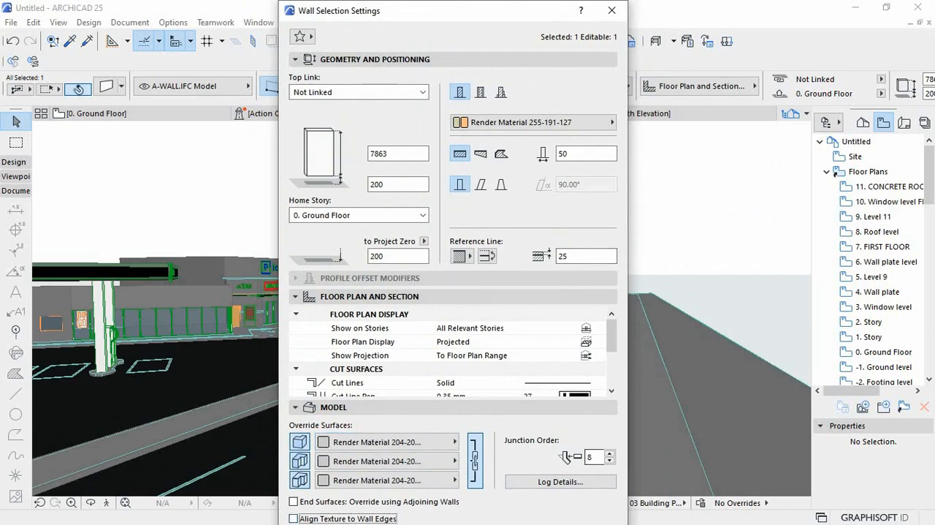
left_click(611, 10)
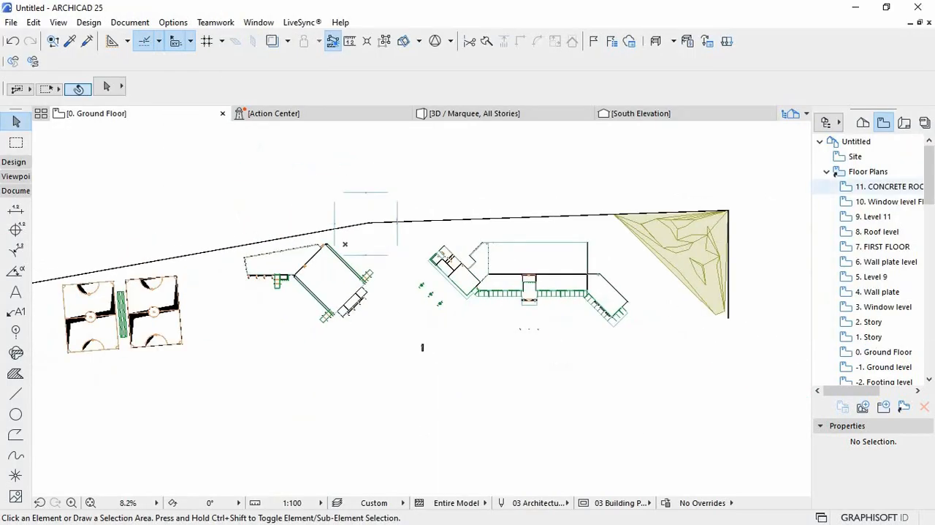
left_click(855, 156)
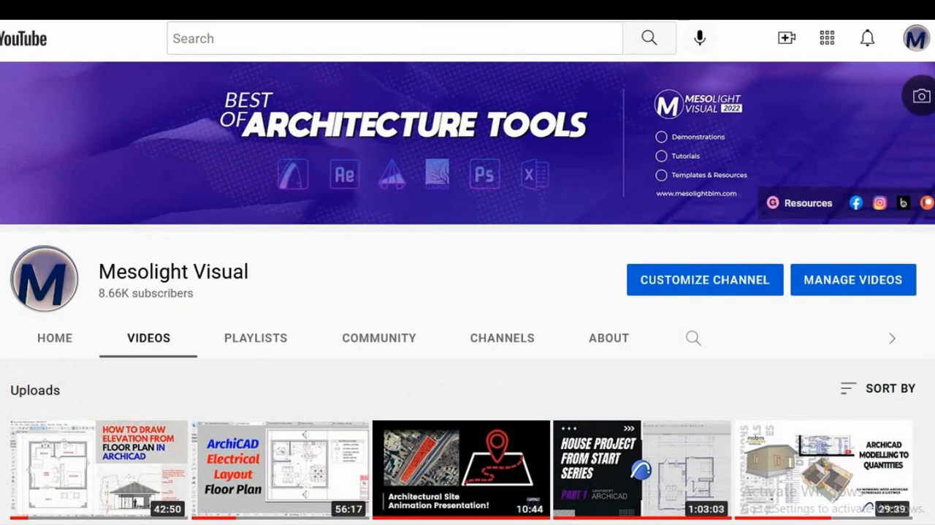
Step: Scroll down the channel's Videos page to the Uploads row
scroll("down", 3)
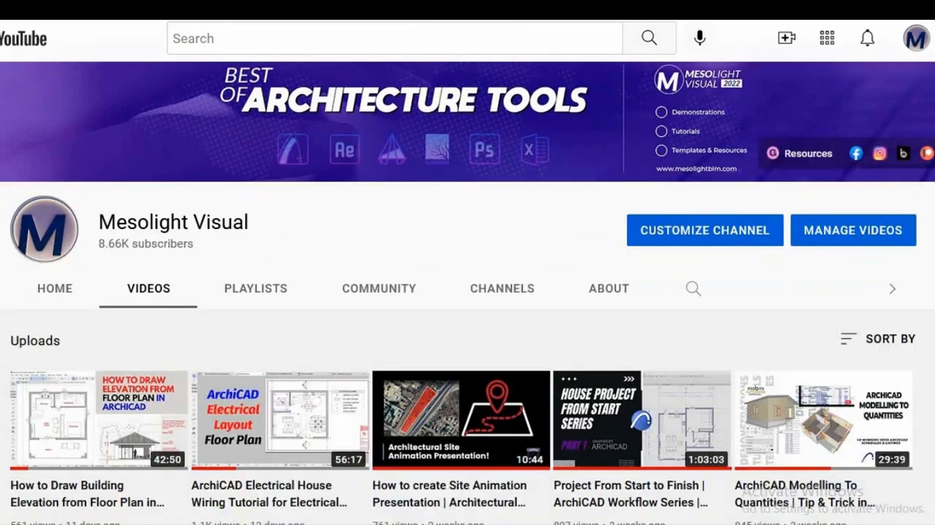
scroll("down", 3)
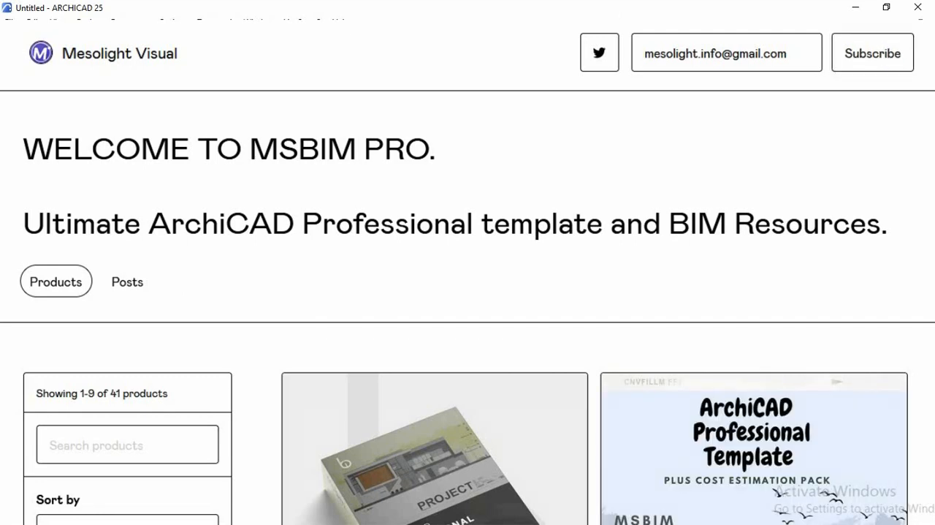
Step: Close the free ebook popup and scroll through the MSBIM Pro template homepage
scroll("down", 3)
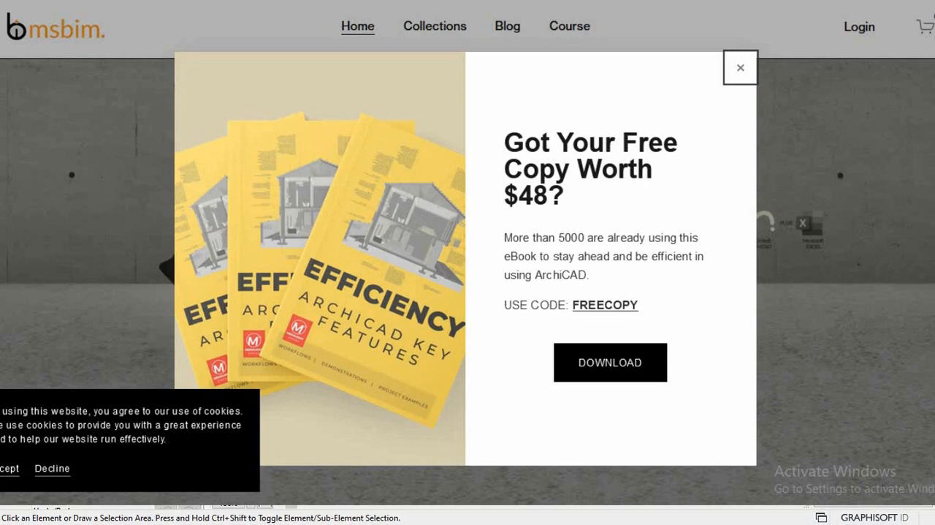
left_click(739, 67)
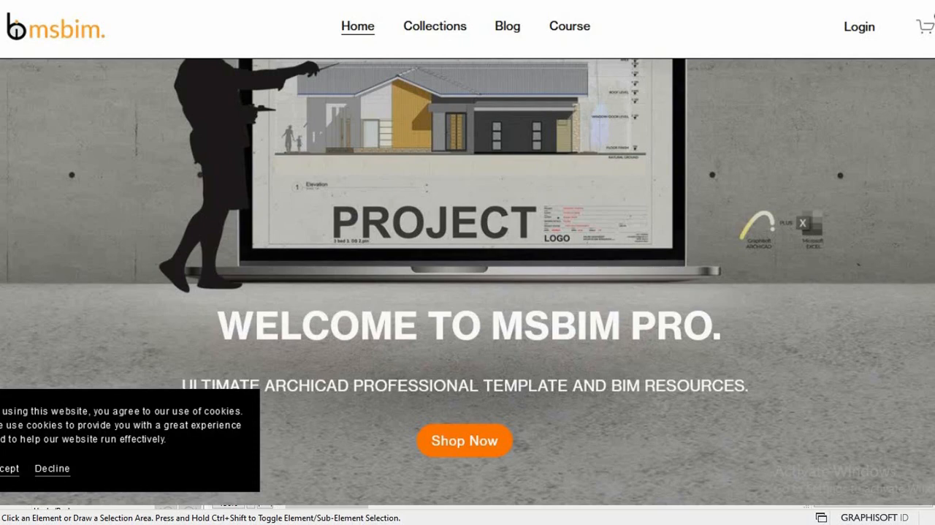
scroll("down", 3)
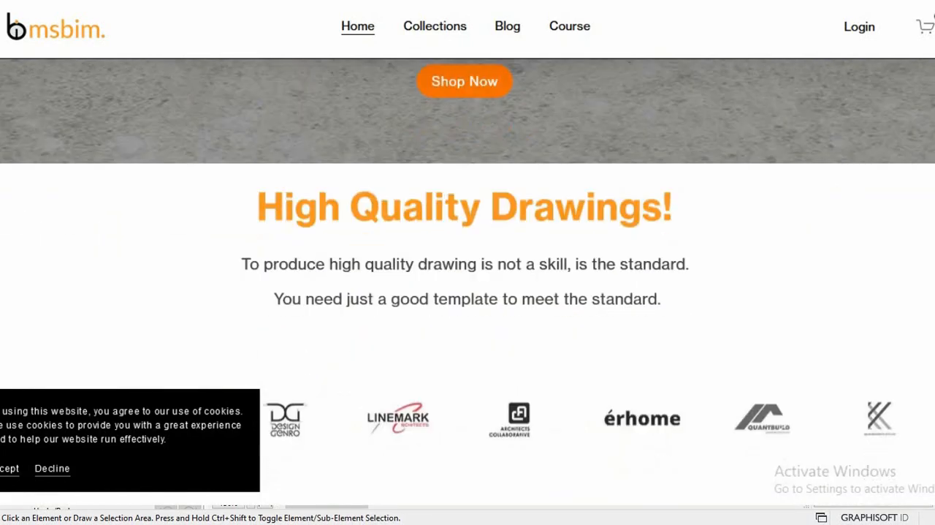
scroll("down", 3)
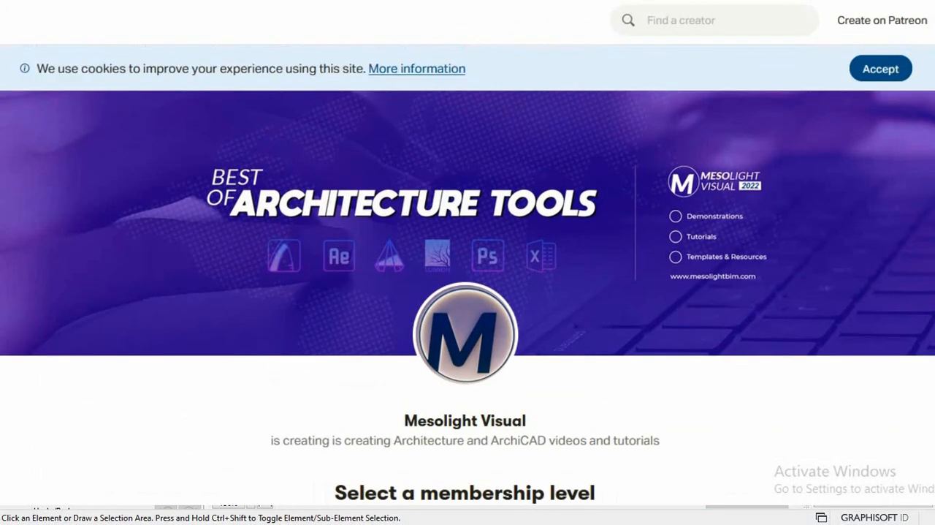
Step: Accept Patreon's cookie notice and scroll past the membership tiers to About
left_click(880, 68)
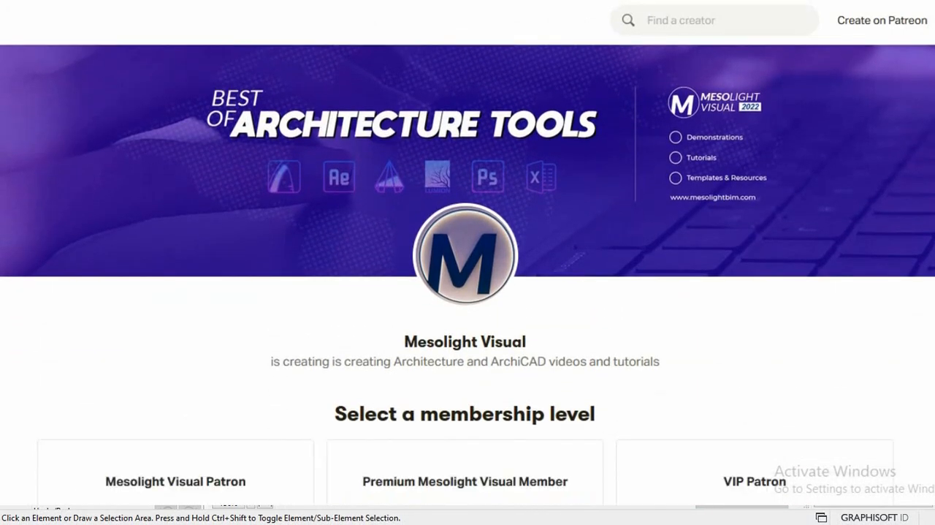
scroll("down", 3)
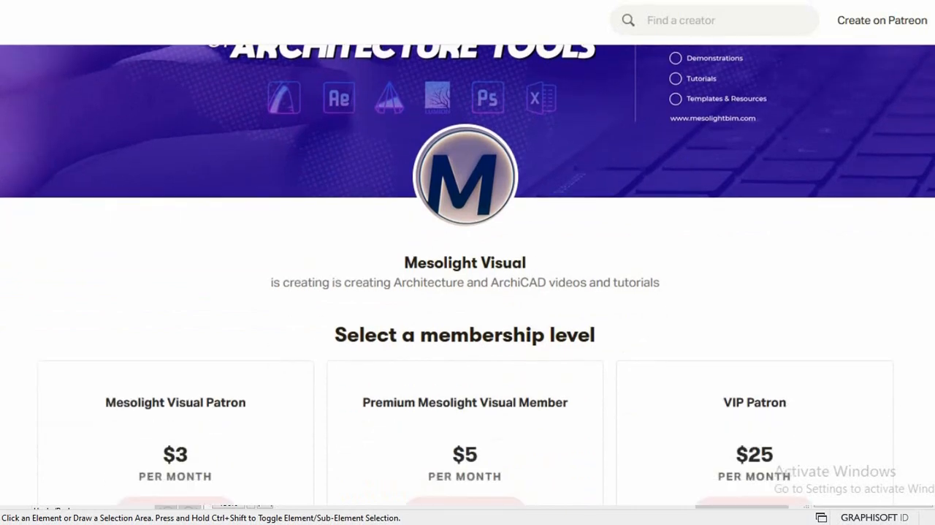
scroll("down", 3)
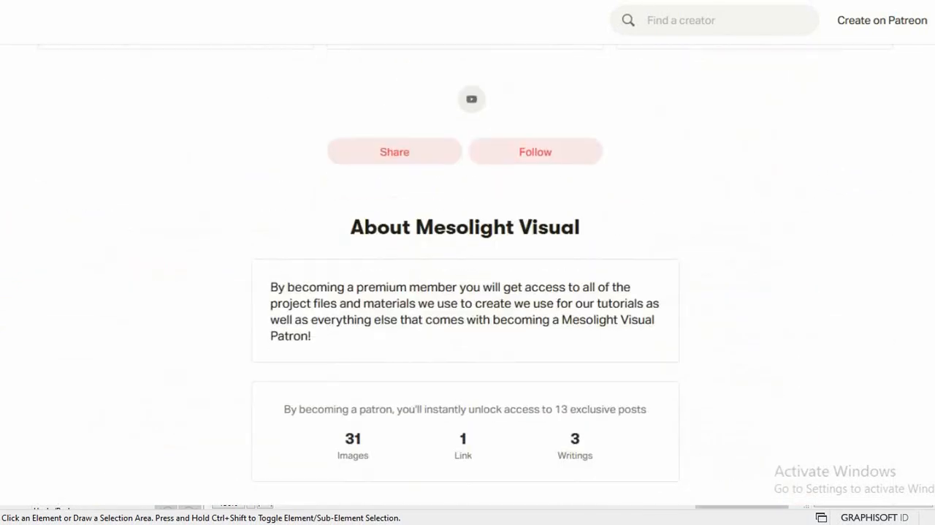